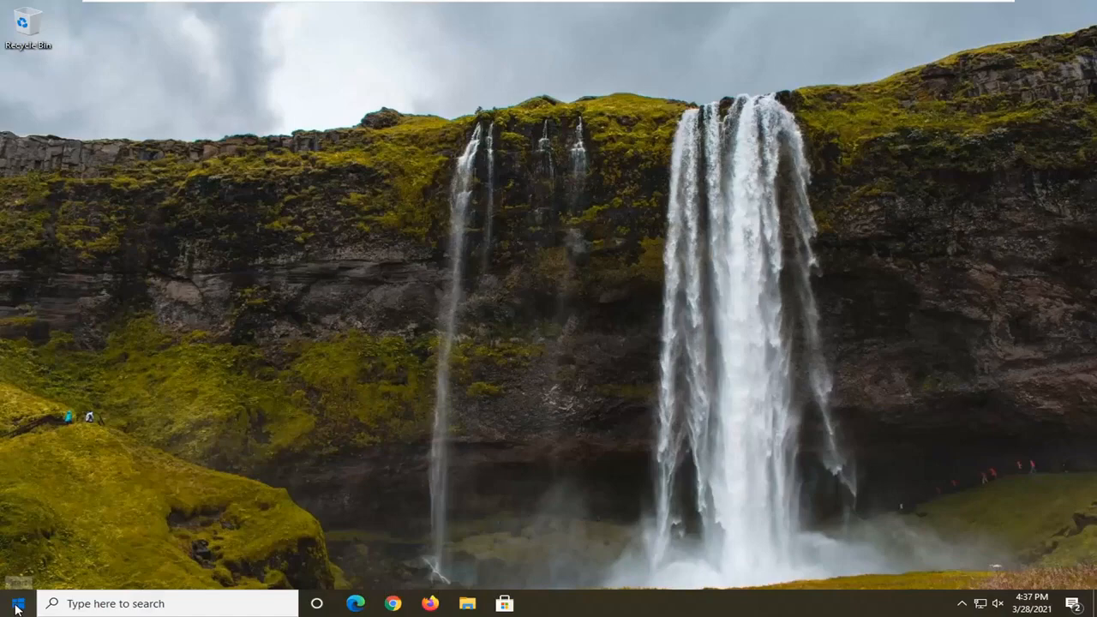
Search 'rege' in Start and launch Registry Editor from the results.
{"action": "type", "text": "regedit"}
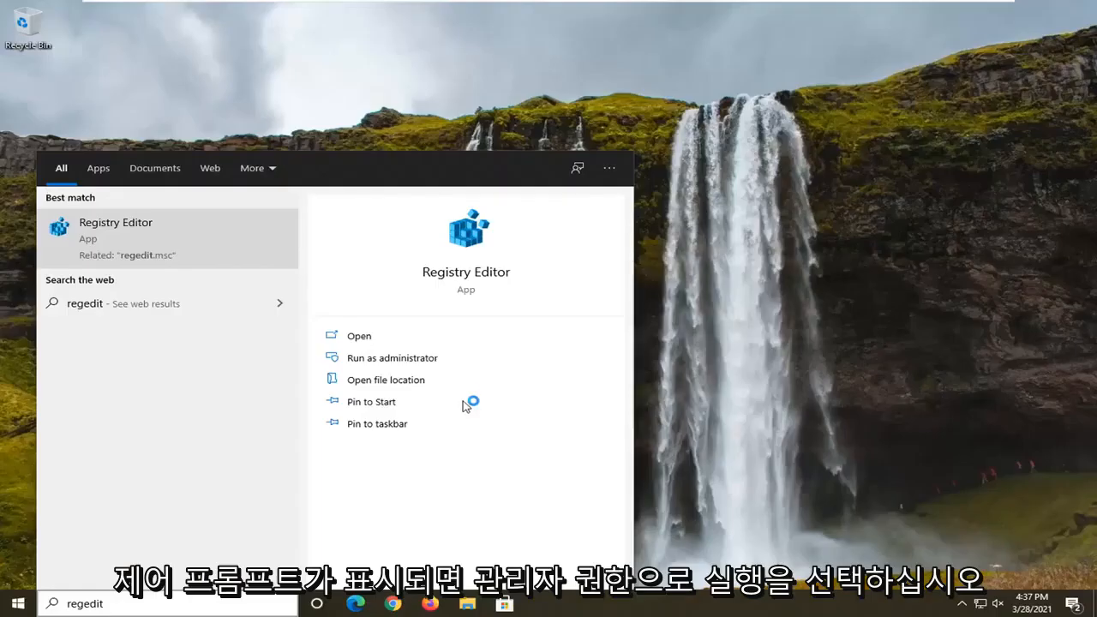
{"action": "left_click", "coordinate": [358, 335]}
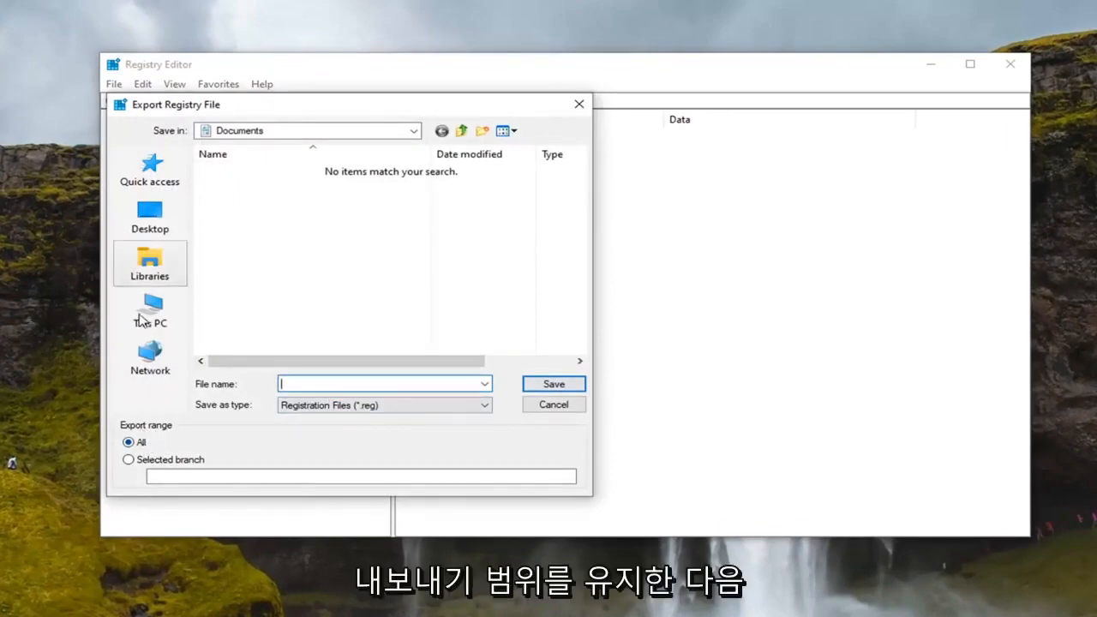
Save the full registry backup export to the Desktop.
{"action": "left_click", "coordinate": [149, 215]}
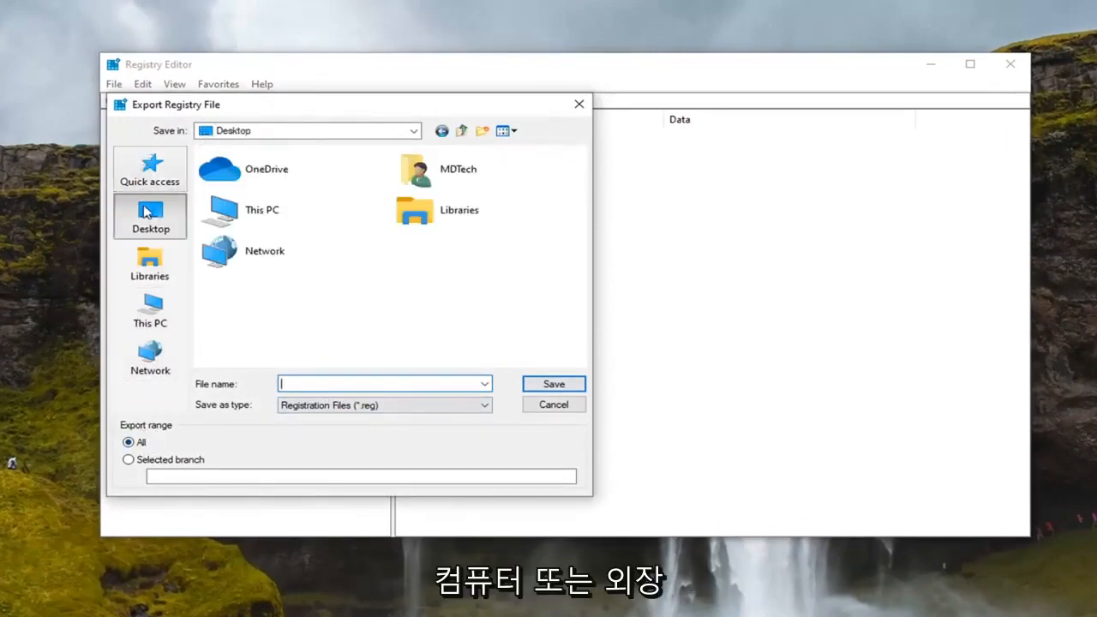
{"action": "mouse_move", "coordinate": [157, 232]}
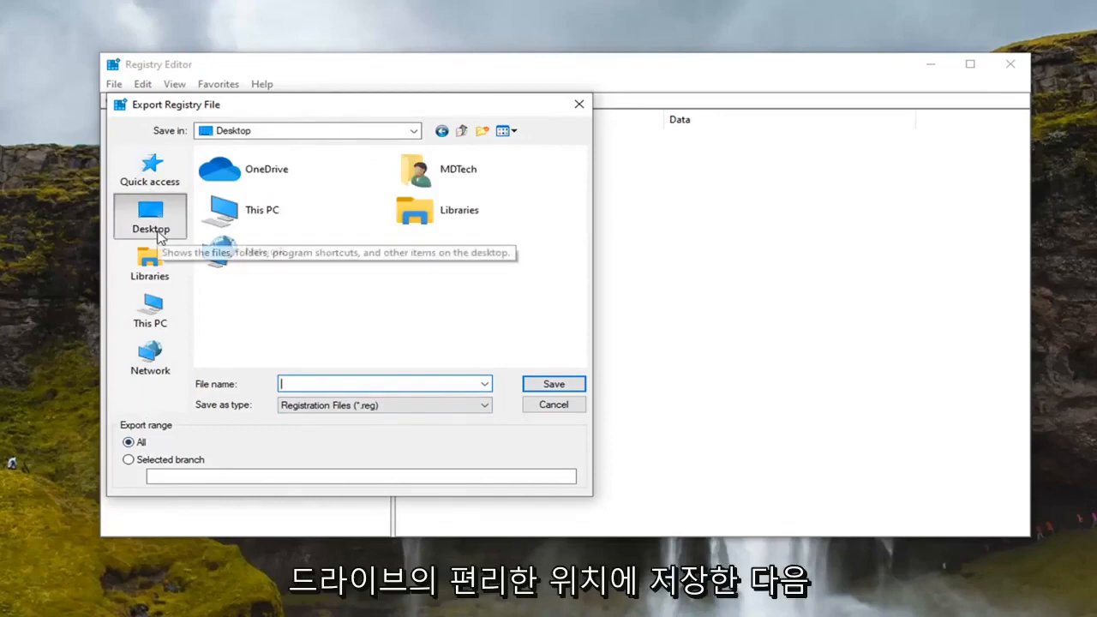
{"action": "left_click", "coordinate": [551, 404]}
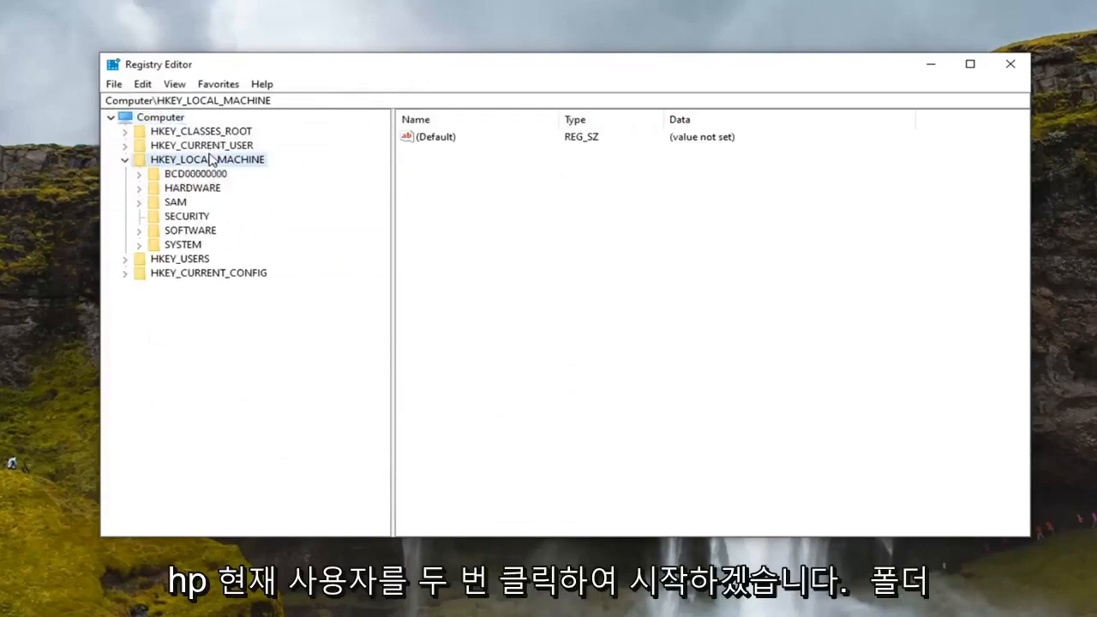
Navigate to HKEY_CURRENT_USER\SOFTWARE\Microsoft\Windows\CurrentVersion\Policies and bring up its context menu.
{"action": "double_click", "coordinate": [202, 144]}
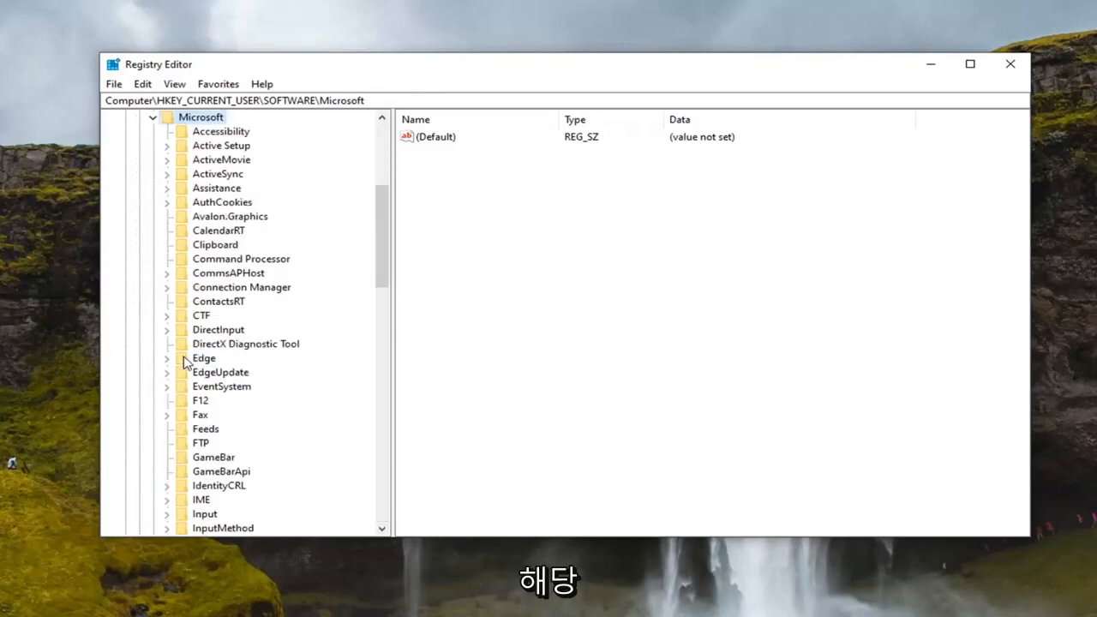
{"action": "scroll", "scroll_direction": "down", "scroll_amount": 3}
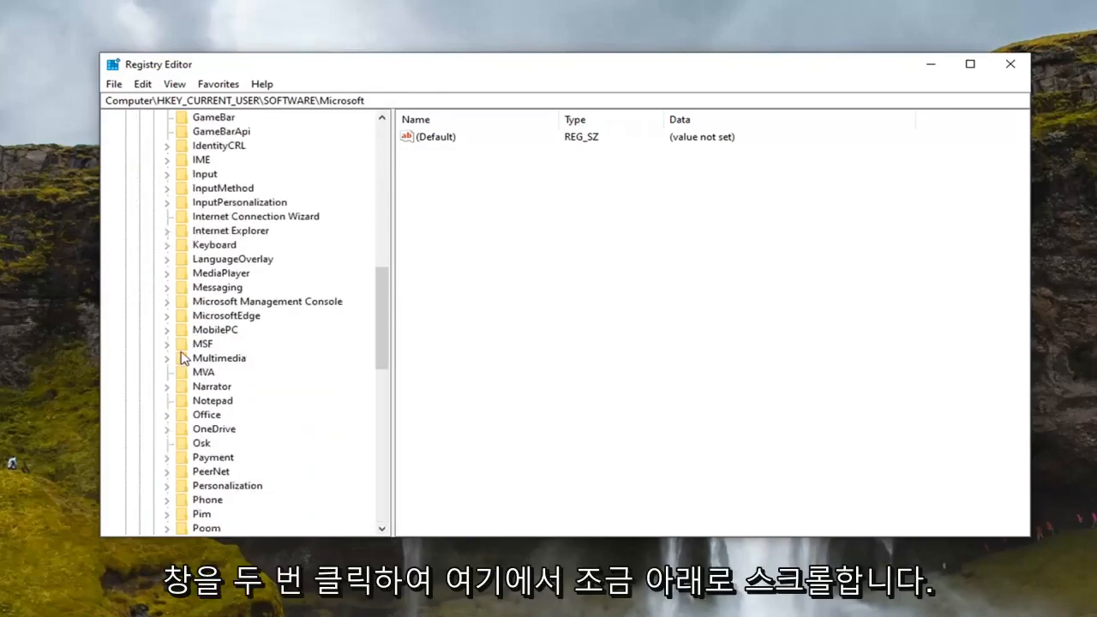
{"action": "scroll", "scroll_direction": "down", "scroll_amount": 3}
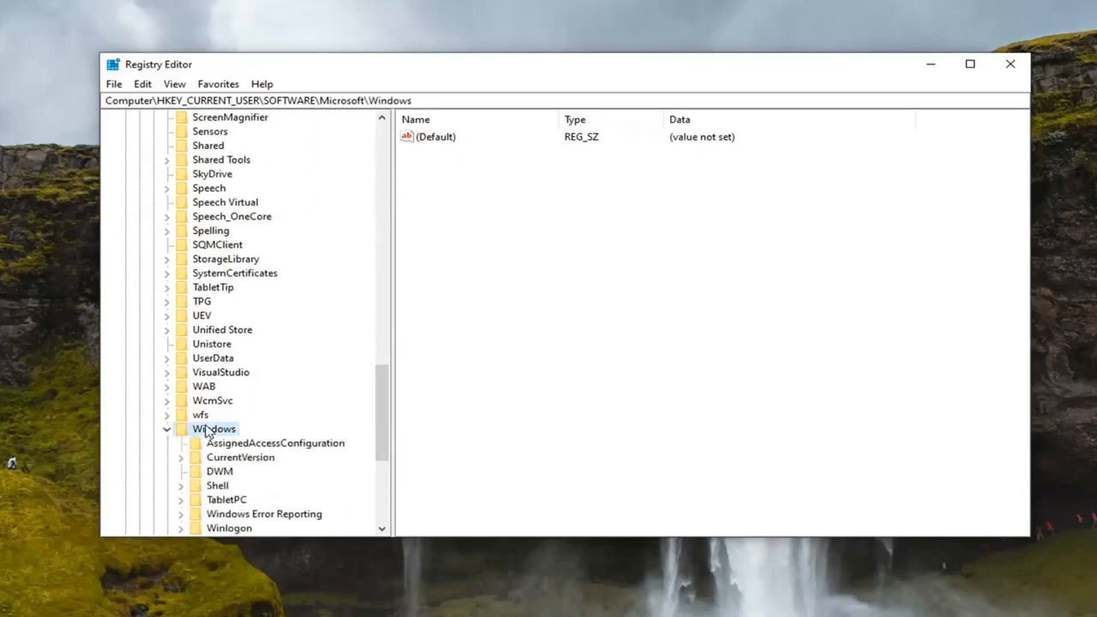
{"action": "left_click", "coordinate": [240, 413]}
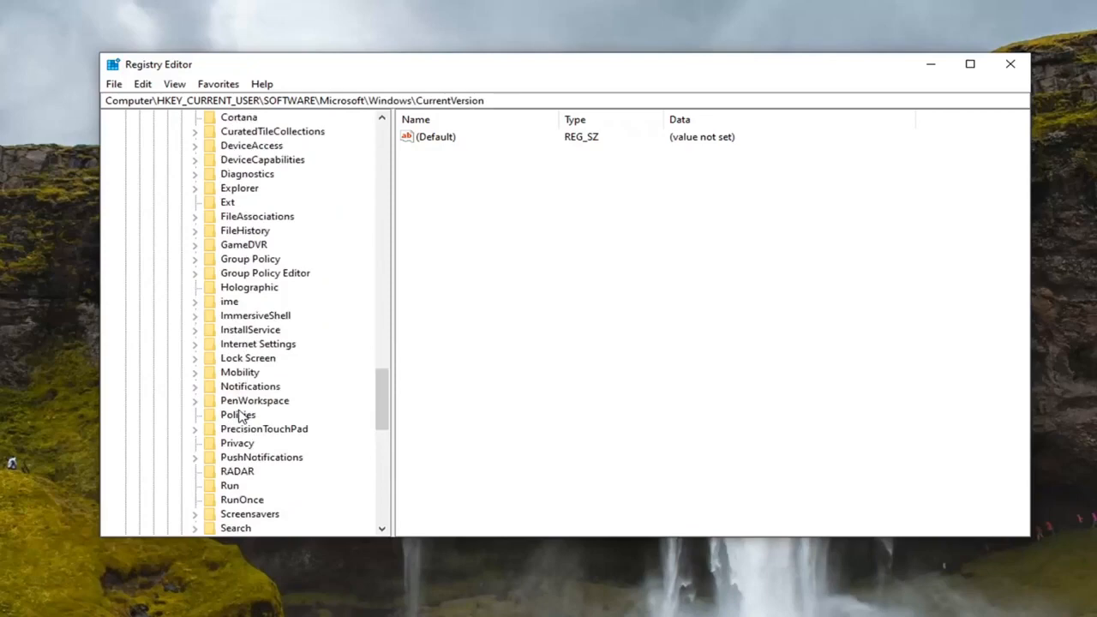
{"action": "left_click", "coordinate": [238, 413]}
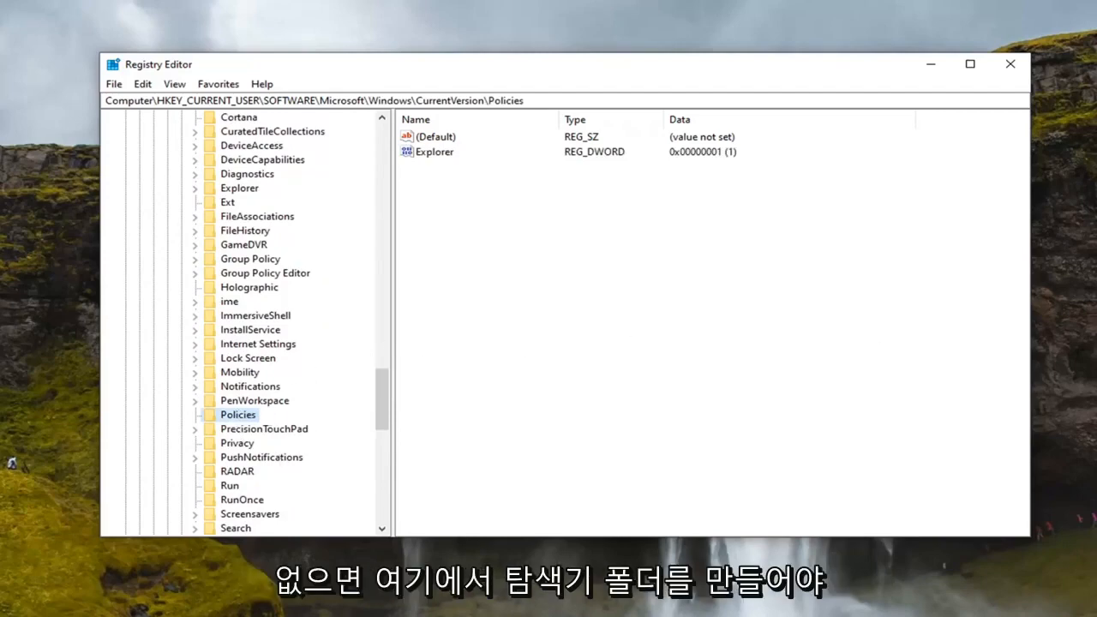
{"action": "right_click", "coordinate": [238, 413]}
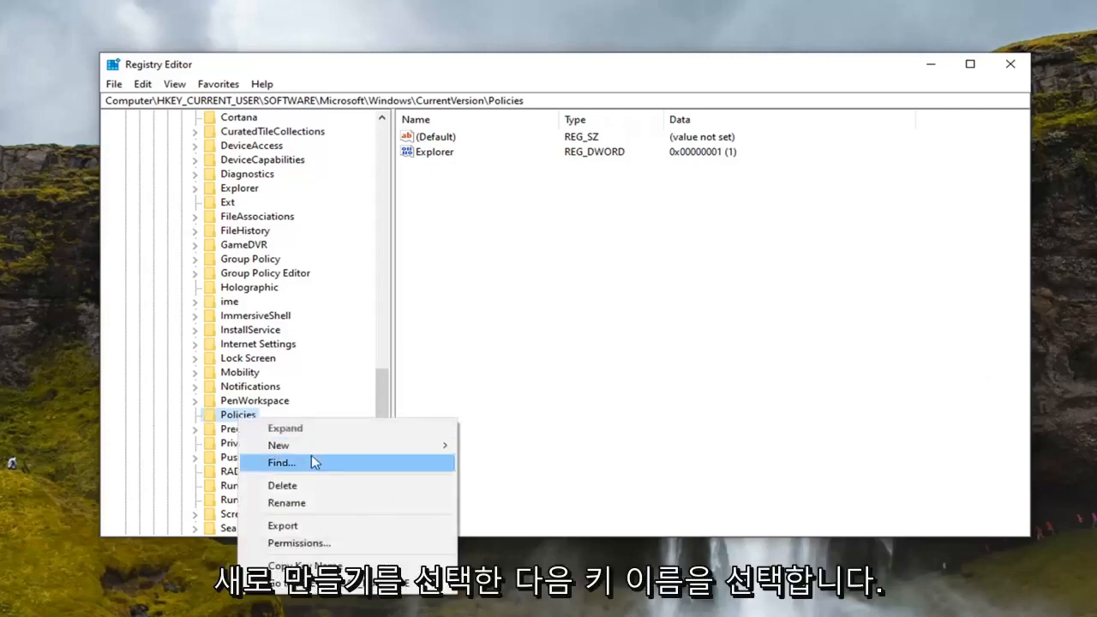
Create a new subkey named Explorer under Policies.
{"action": "left_click", "coordinate": [277, 445]}
{"action": "type", "text": "Explorer"}
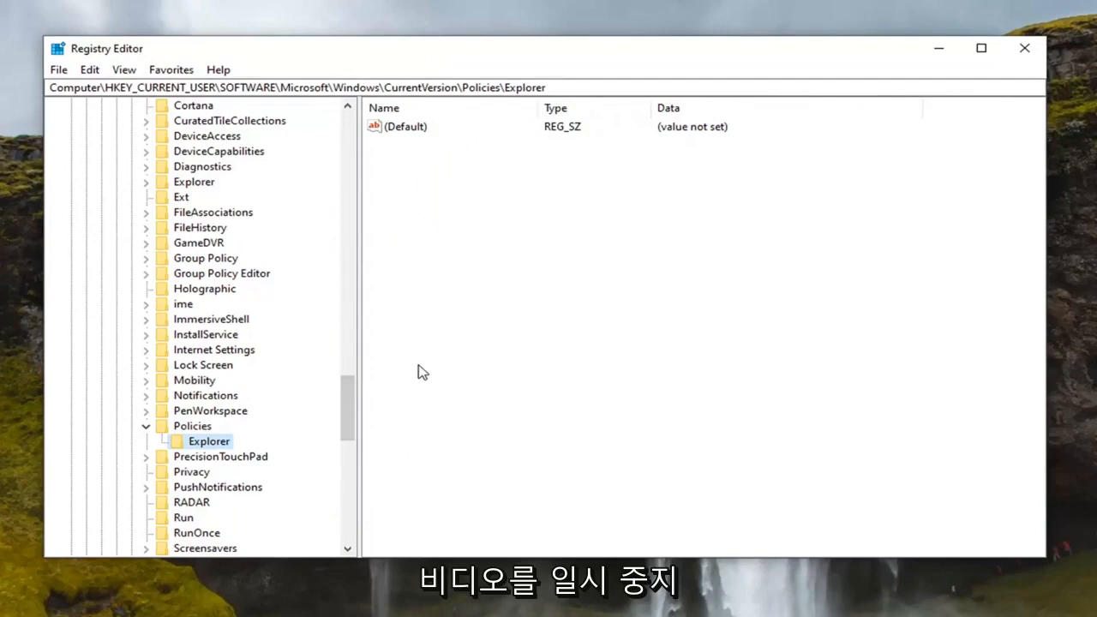
{"action": "mouse_move", "coordinate": [452, 316]}
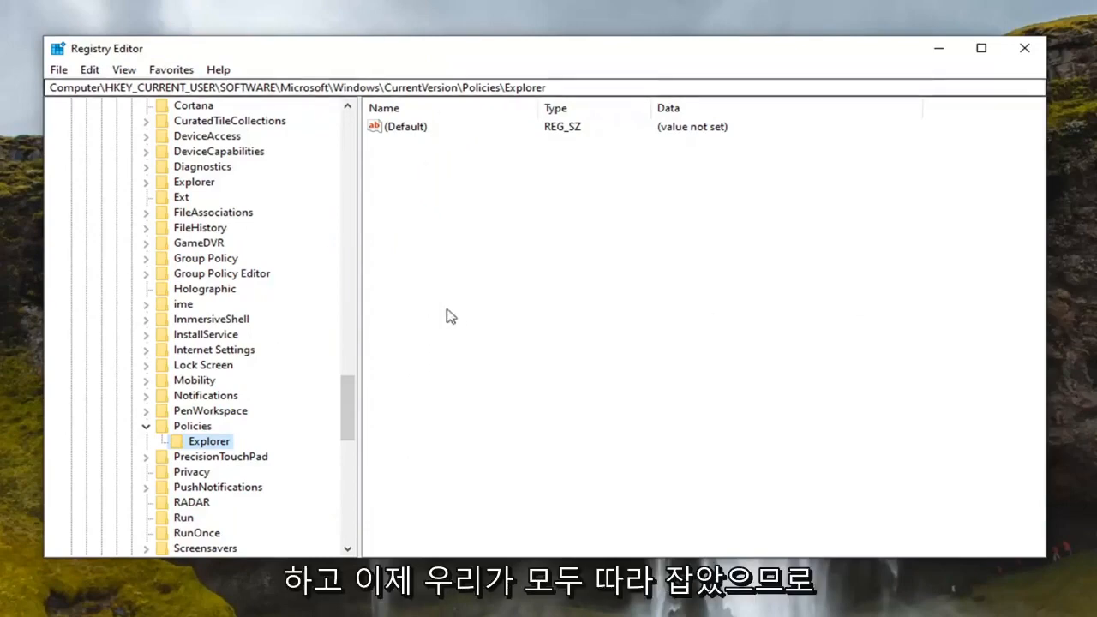
{"action": "mouse_move", "coordinate": [743, 295]}
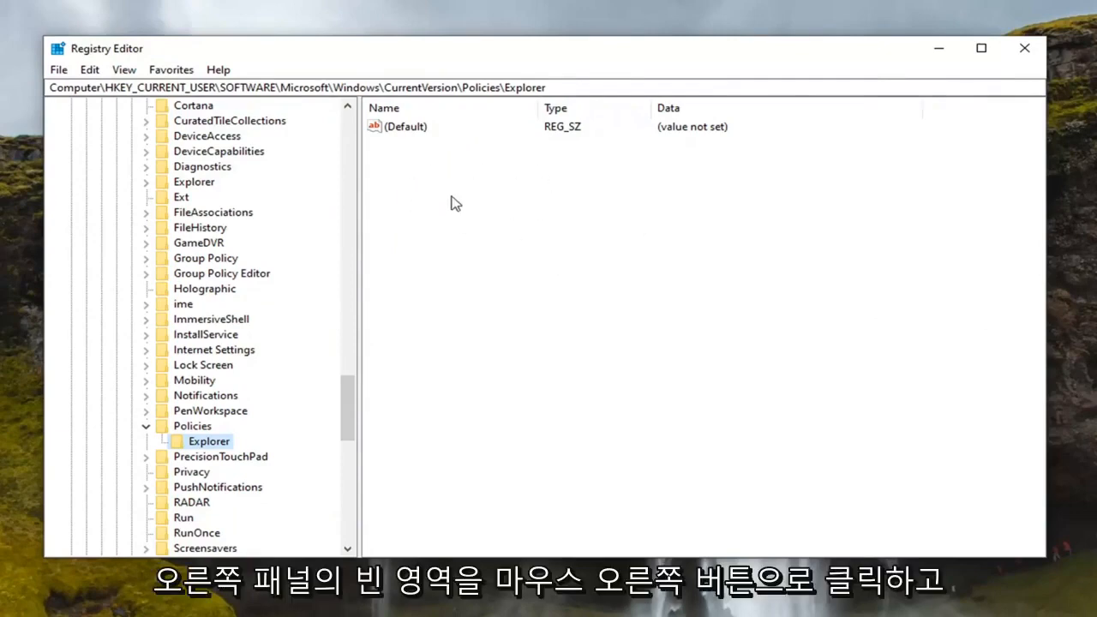
Add a new DWORD (32-bit) value named NoCDBurning inside the Explorer key.
{"action": "right_click", "coordinate": [454, 202]}
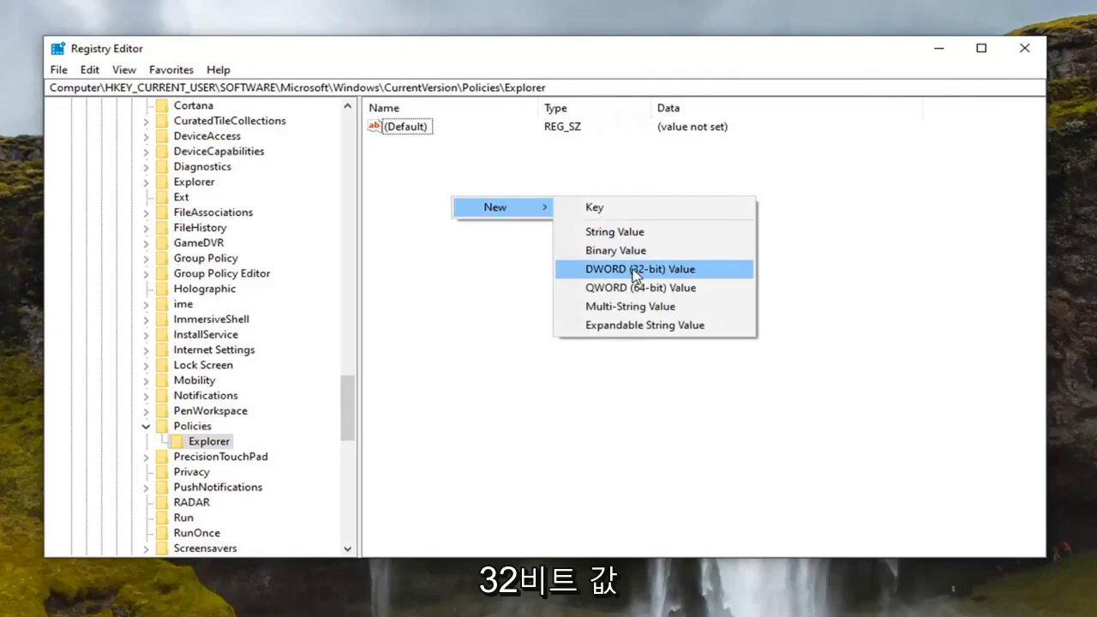
{"action": "left_click", "coordinate": [639, 268]}
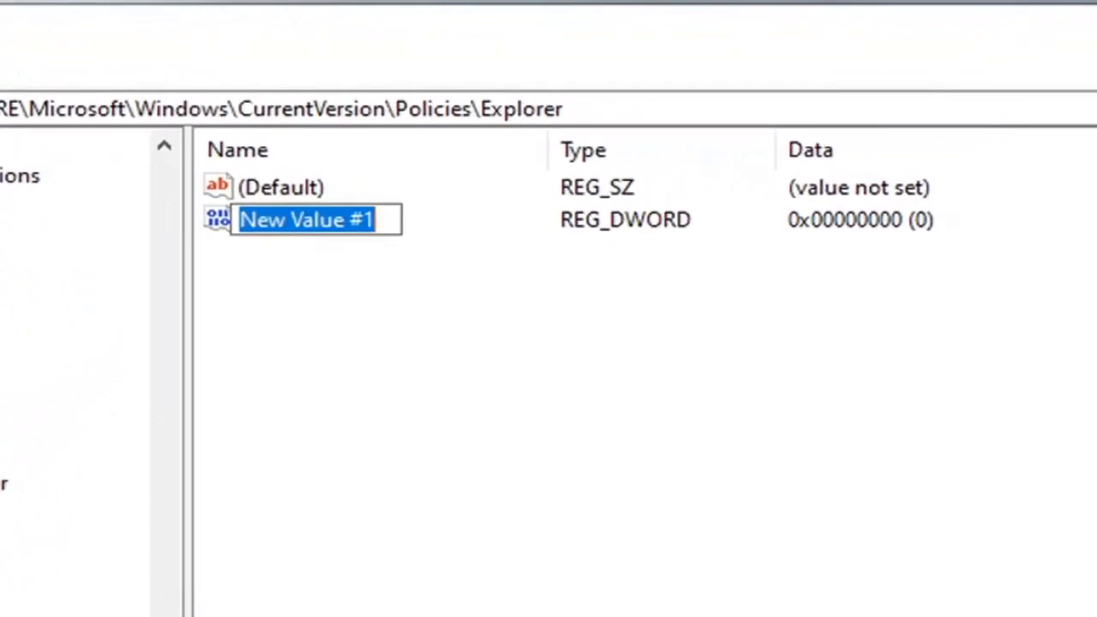
{"action": "type", "text": "NoCD"}
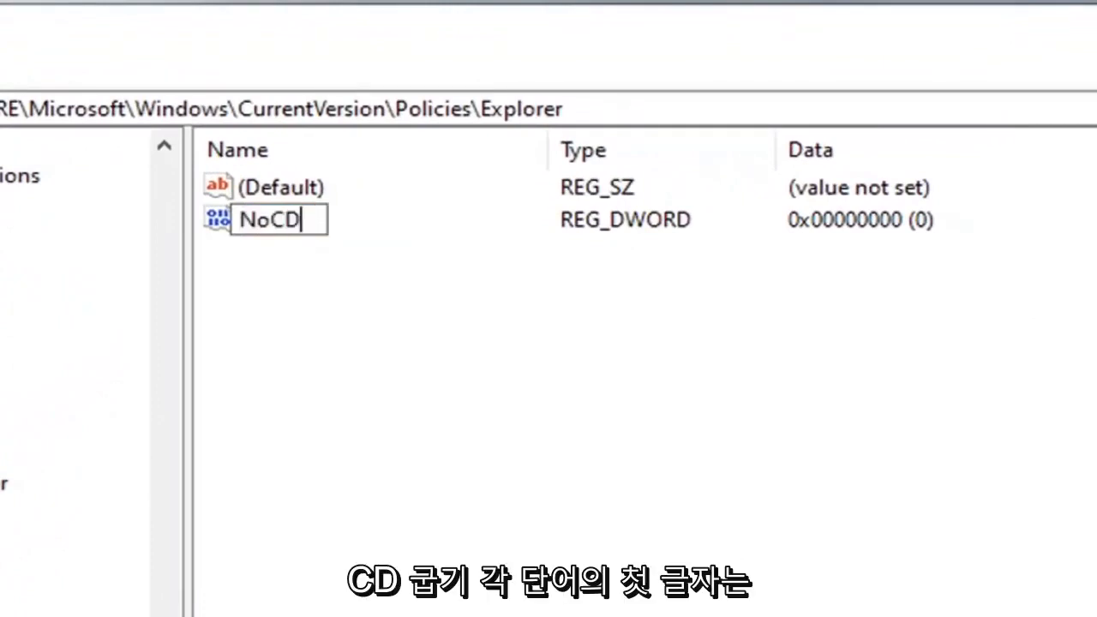
{"action": "type", "text": "Burning"}
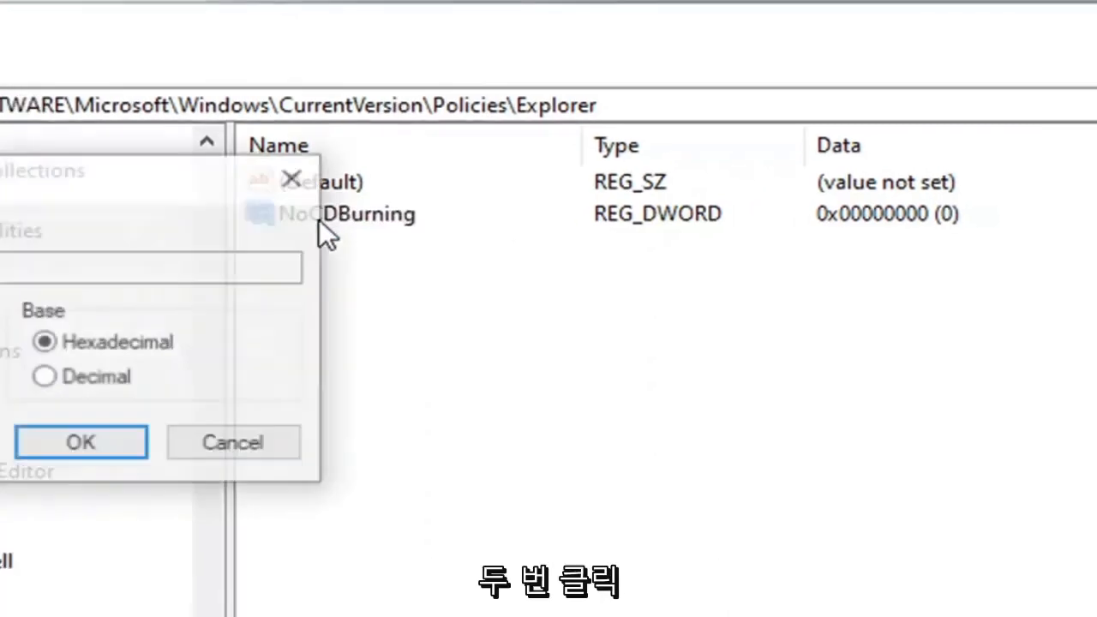
Set NoCDBurning's value data to 1 and confirm.
{"action": "double_click", "coordinate": [346, 213]}
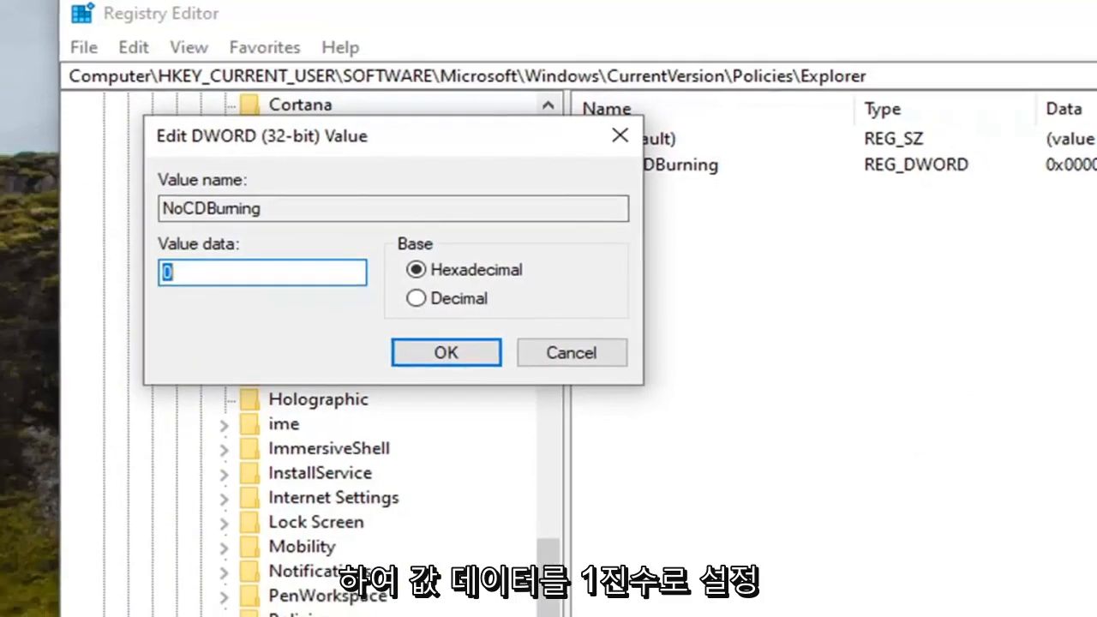
{"action": "type", "text": "1"}
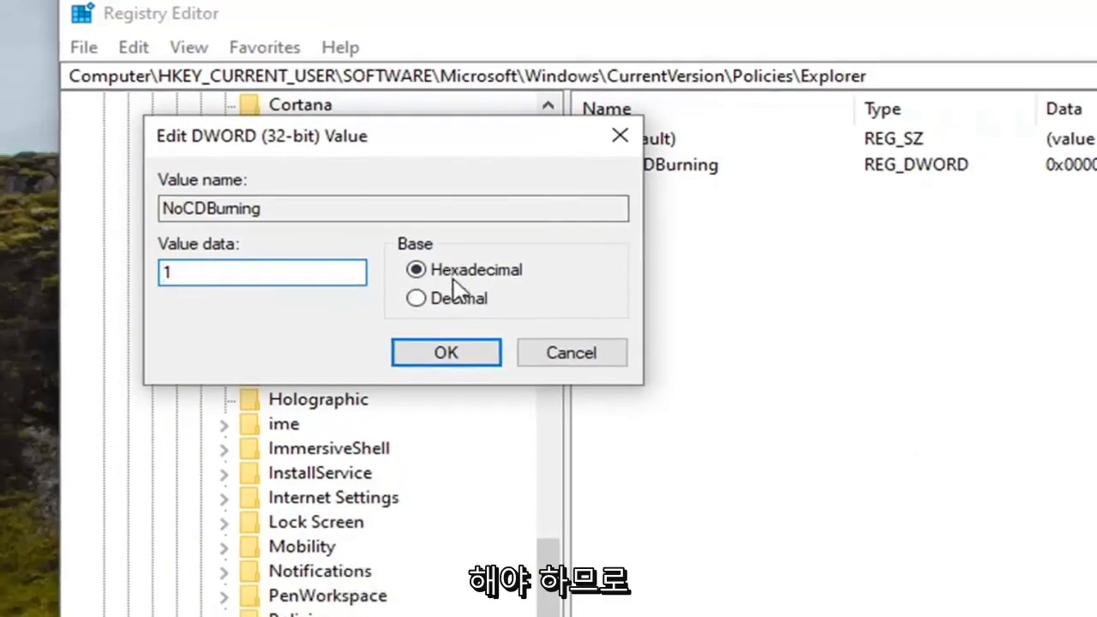
{"action": "type", "text": "0"}
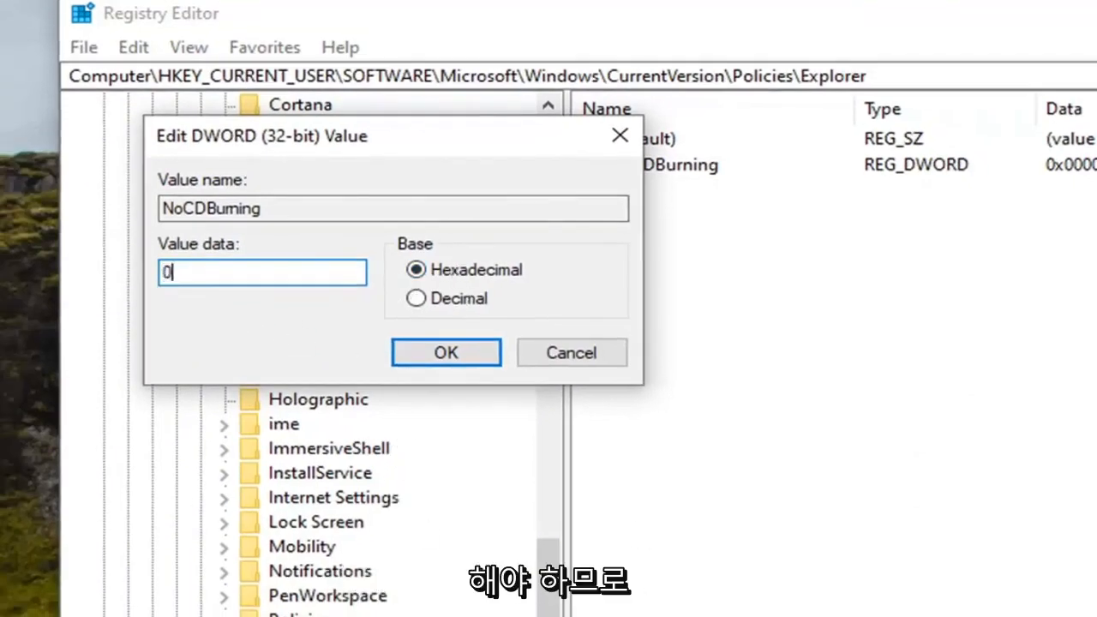
{"action": "type", "text": "1"}
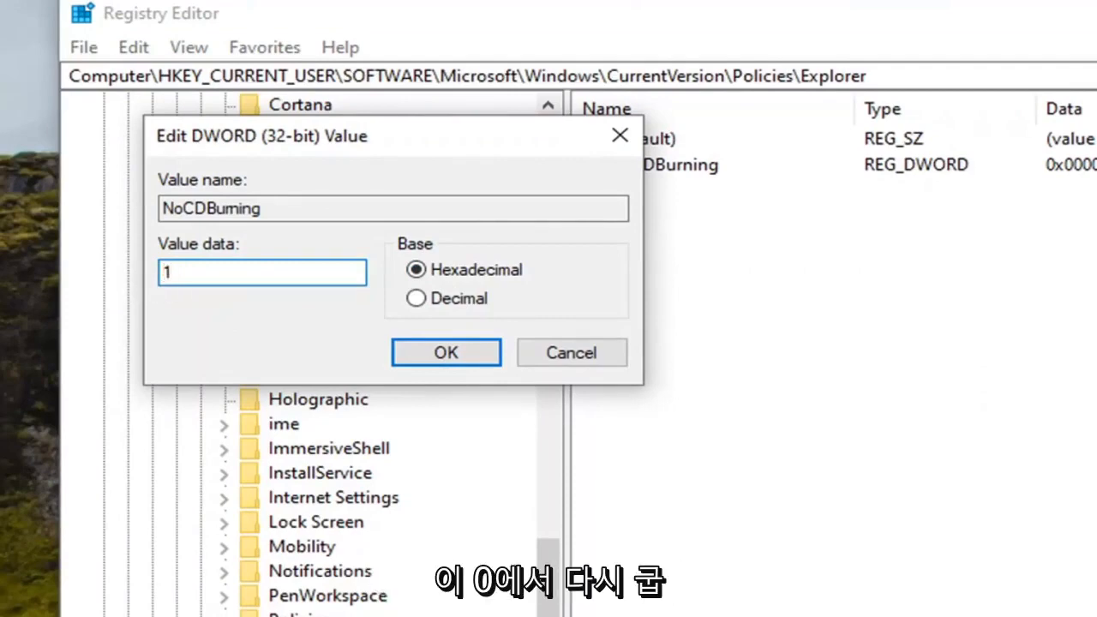
{"action": "mouse_move", "coordinate": [291, 261]}
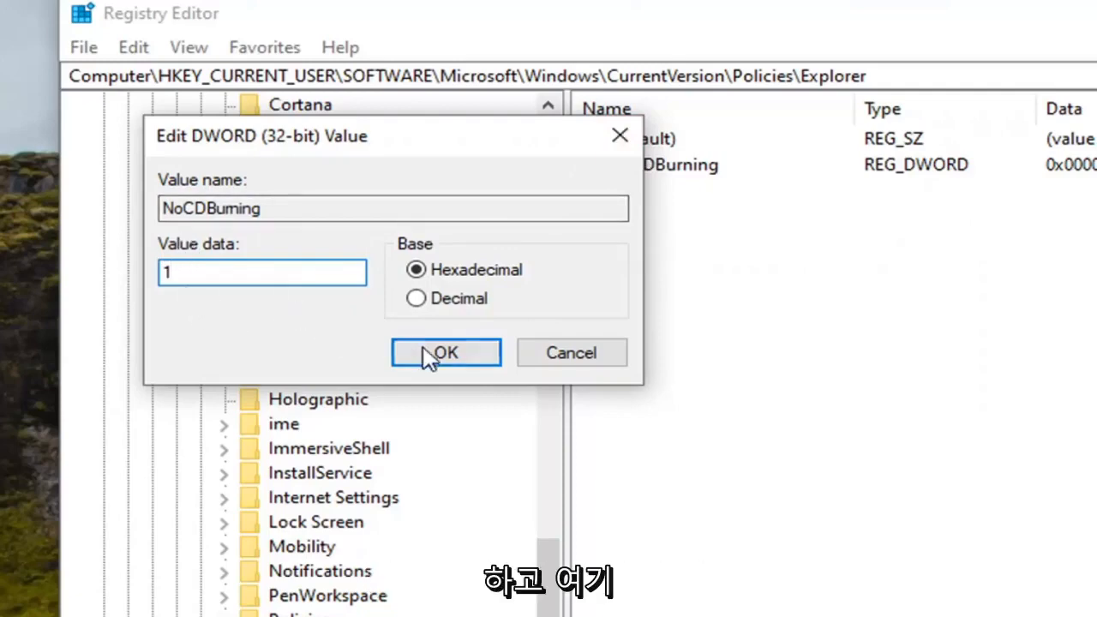
{"action": "left_click", "coordinate": [446, 353]}
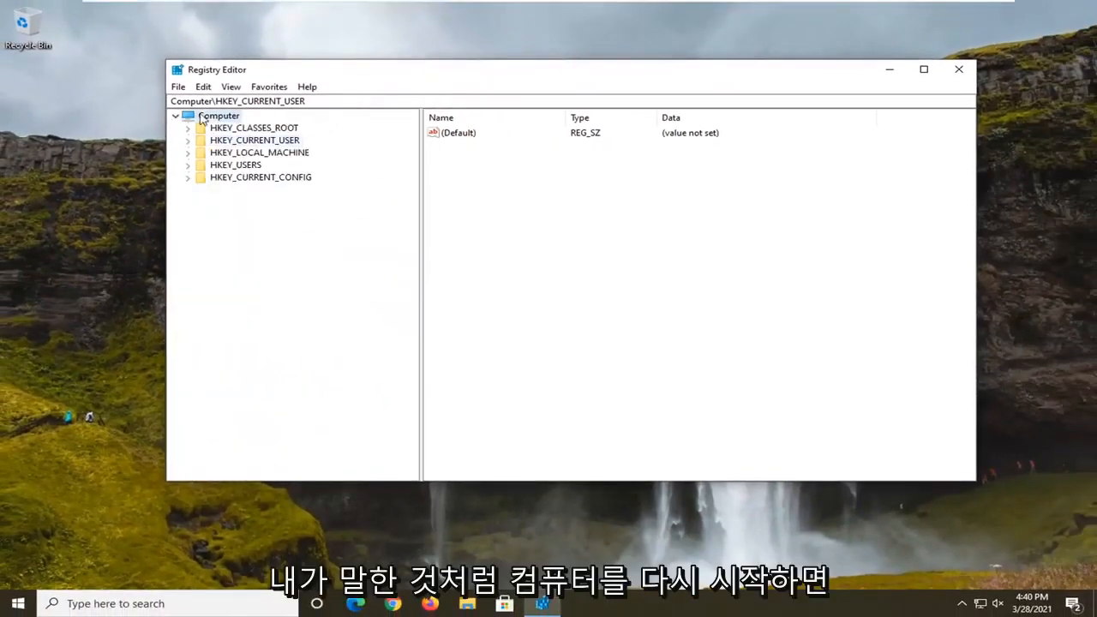
Close Registry Editor, returning to the desktop.
{"action": "left_click", "coordinate": [958, 69]}
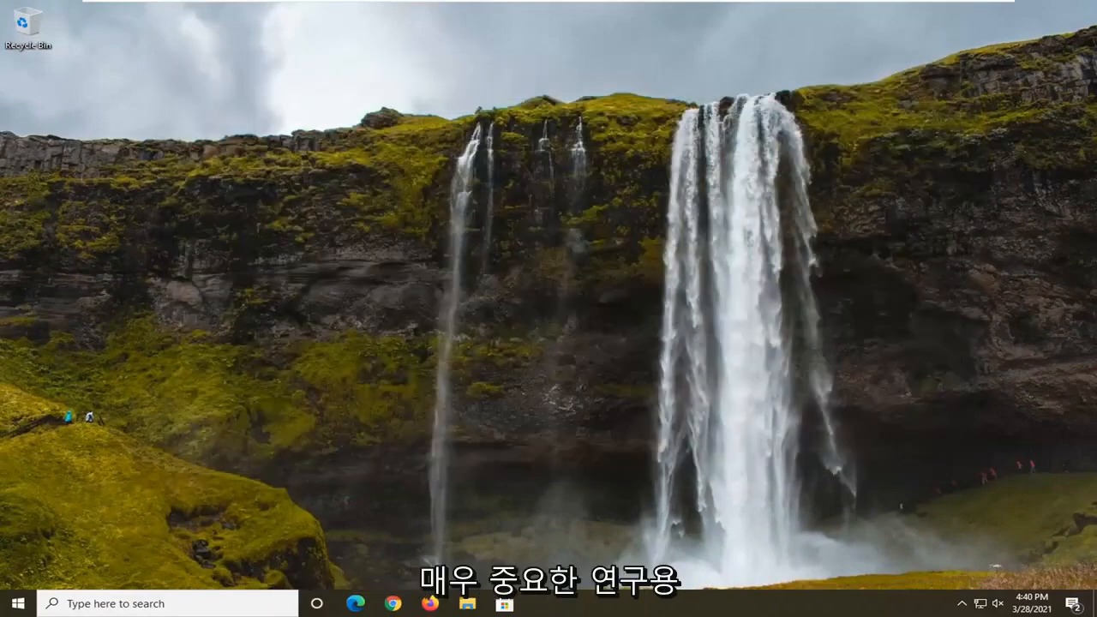